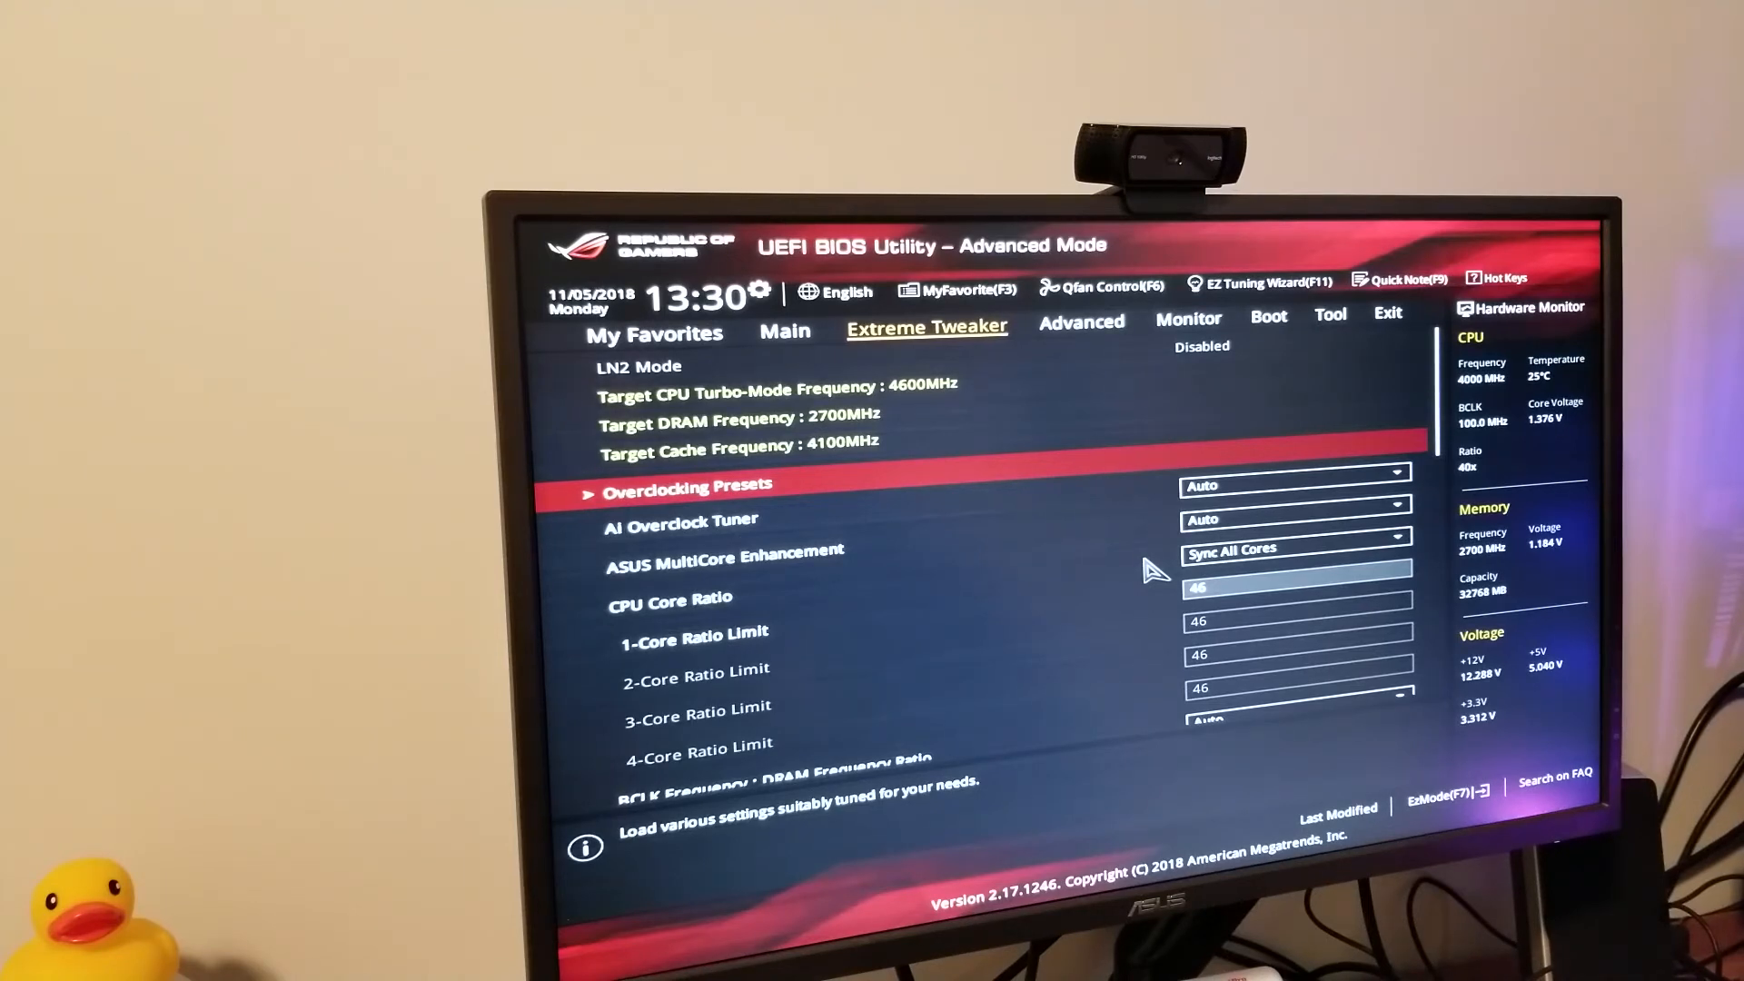
- Review the Boot page, scrolling through the boot priority options
left_click(1265, 323)
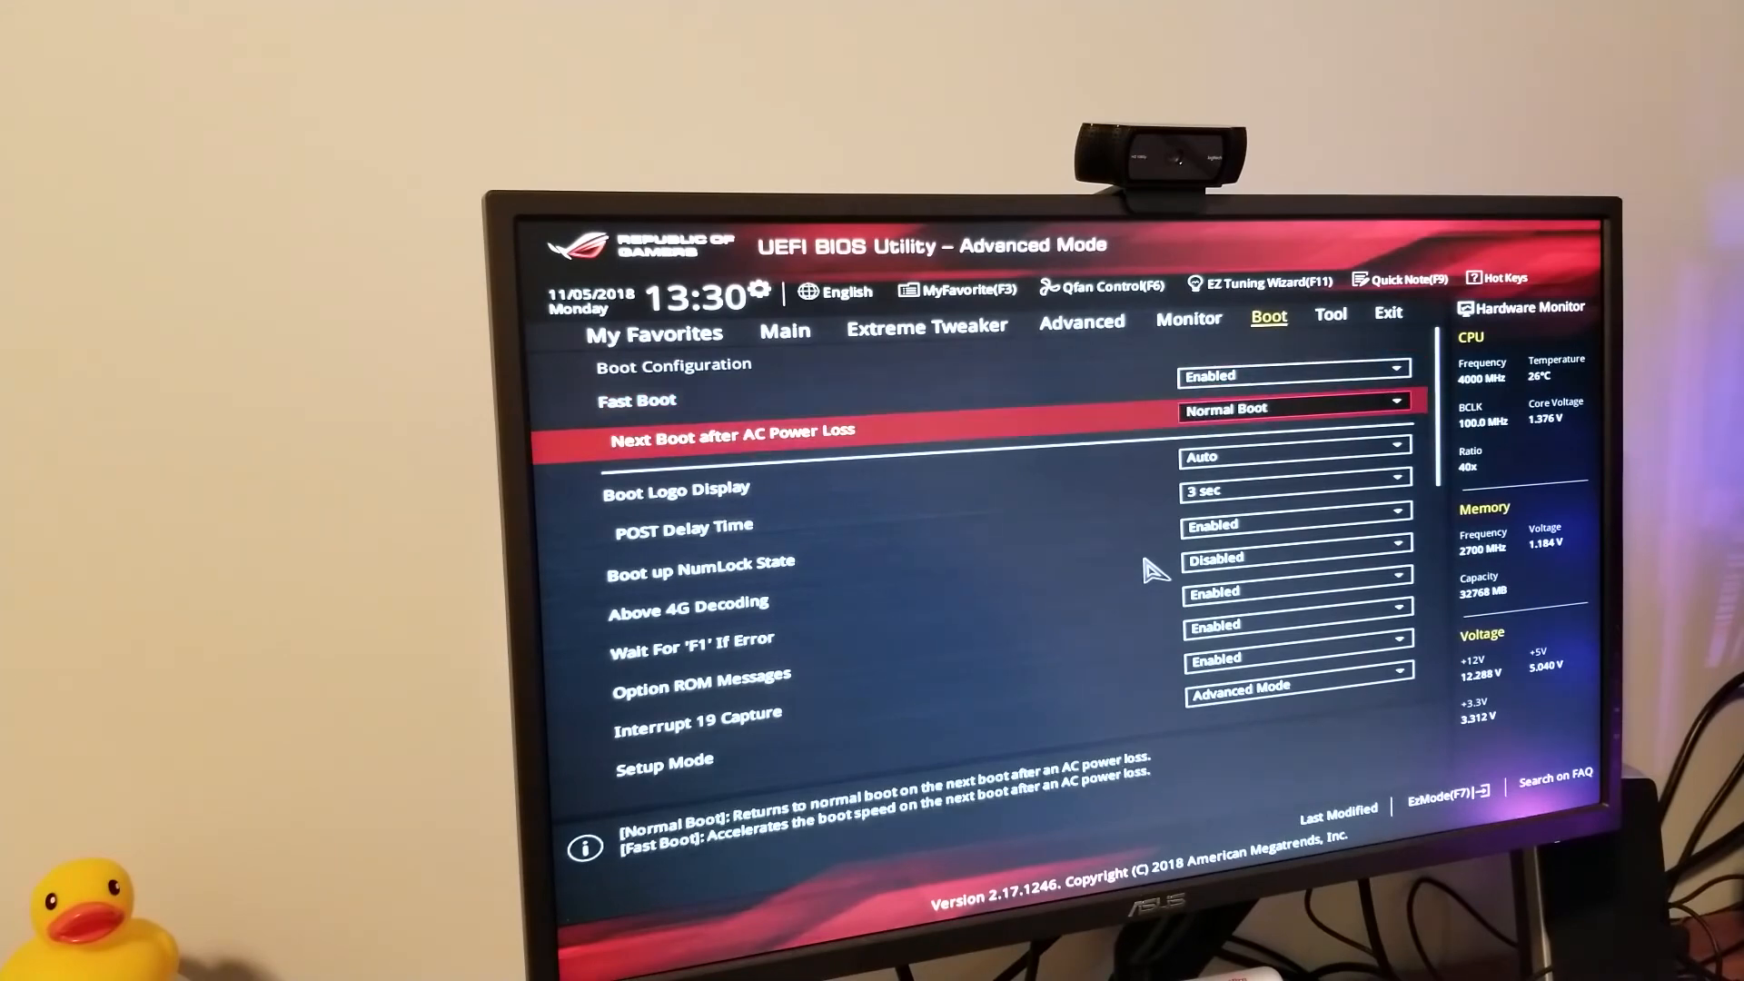
scroll("down", 3)
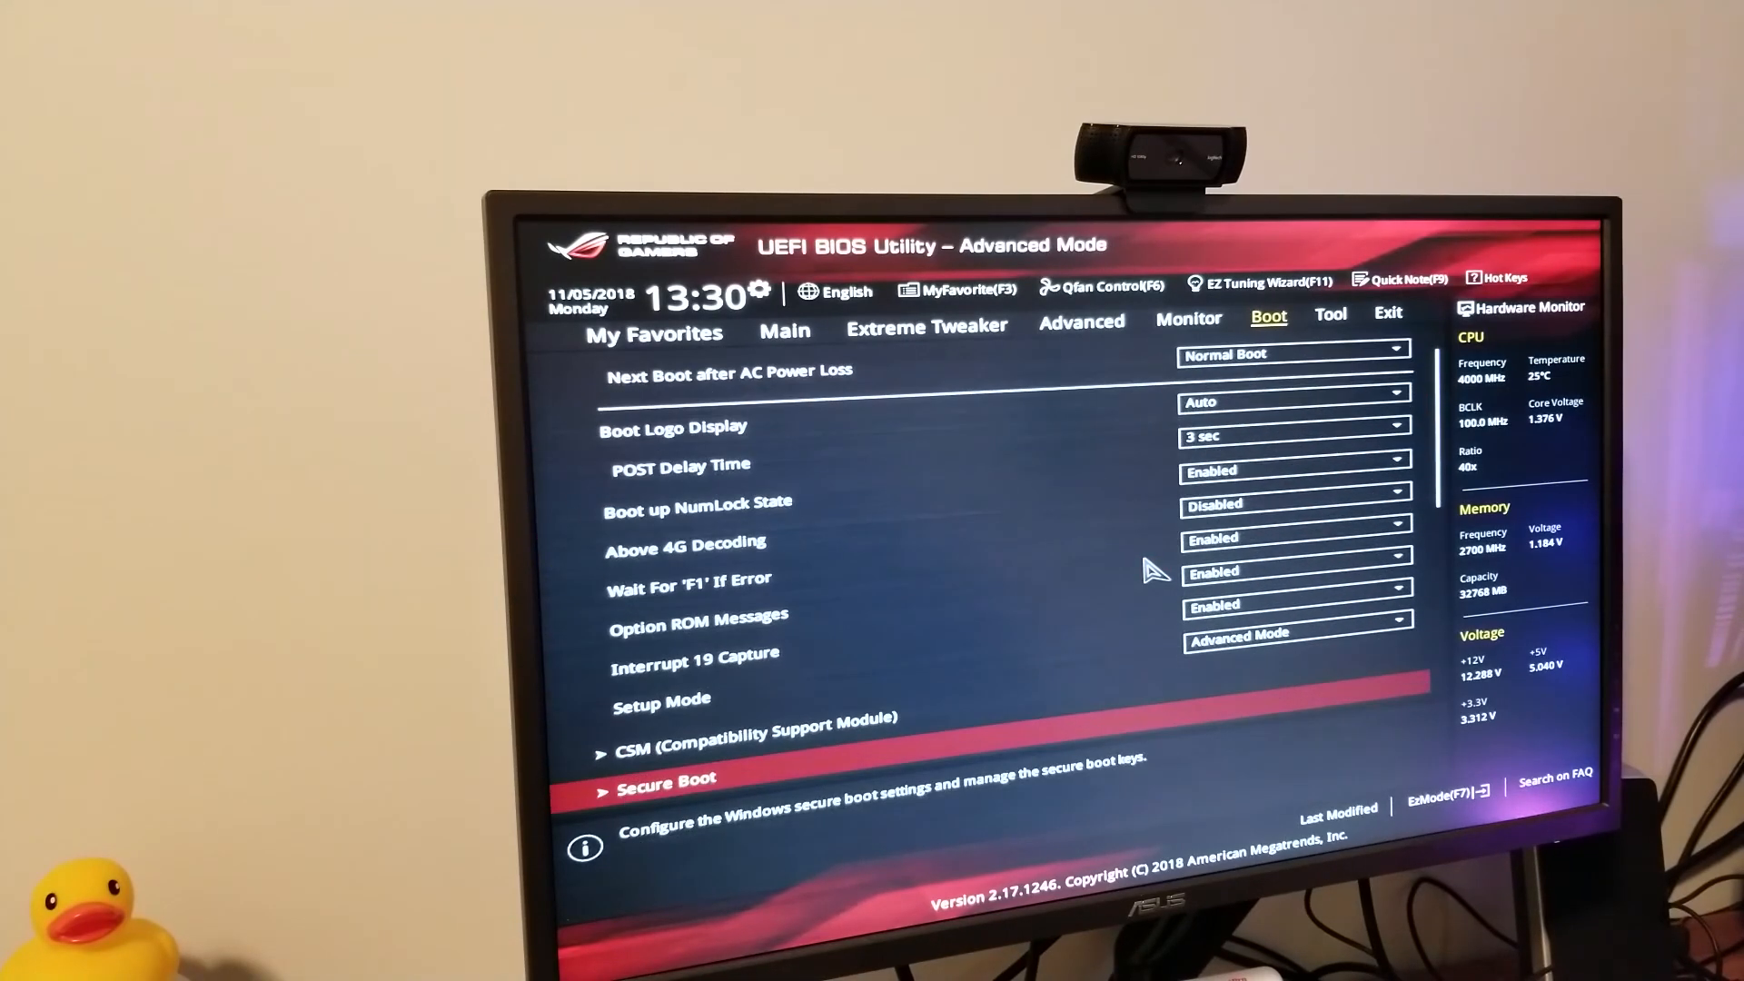
scroll("down", 3)
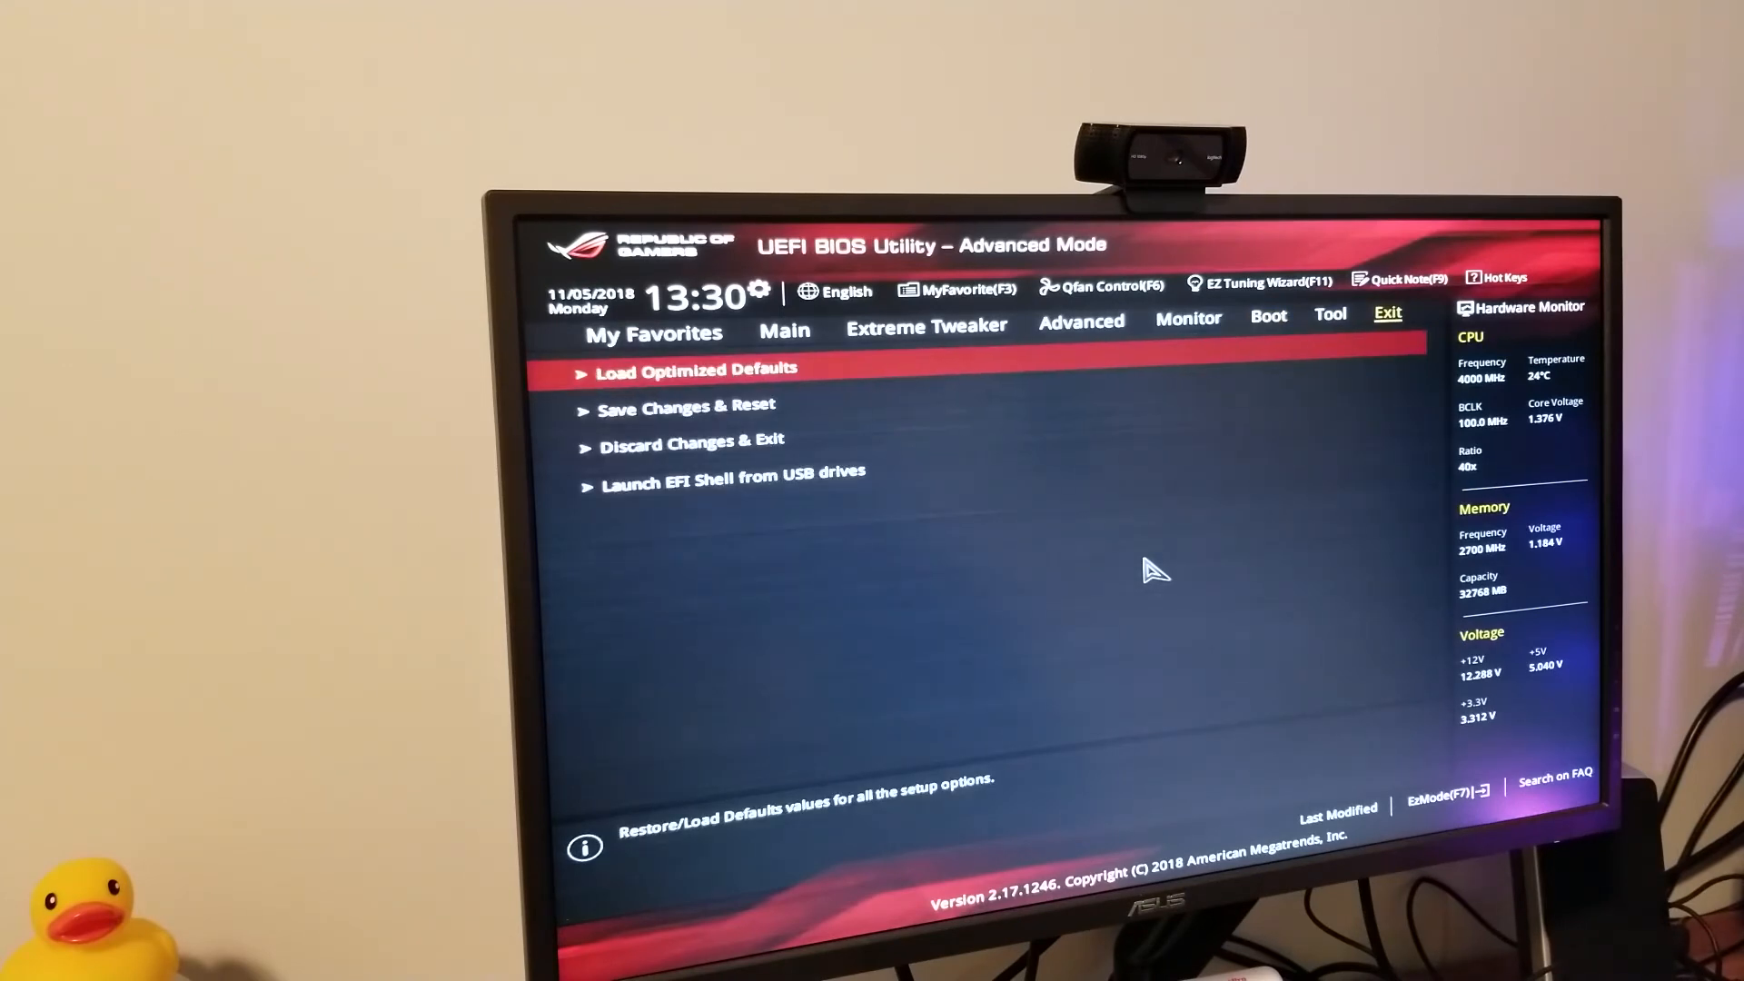
- Choose Save Changes & Reset and confirm Ok to restart into the USB drive
key("Down")
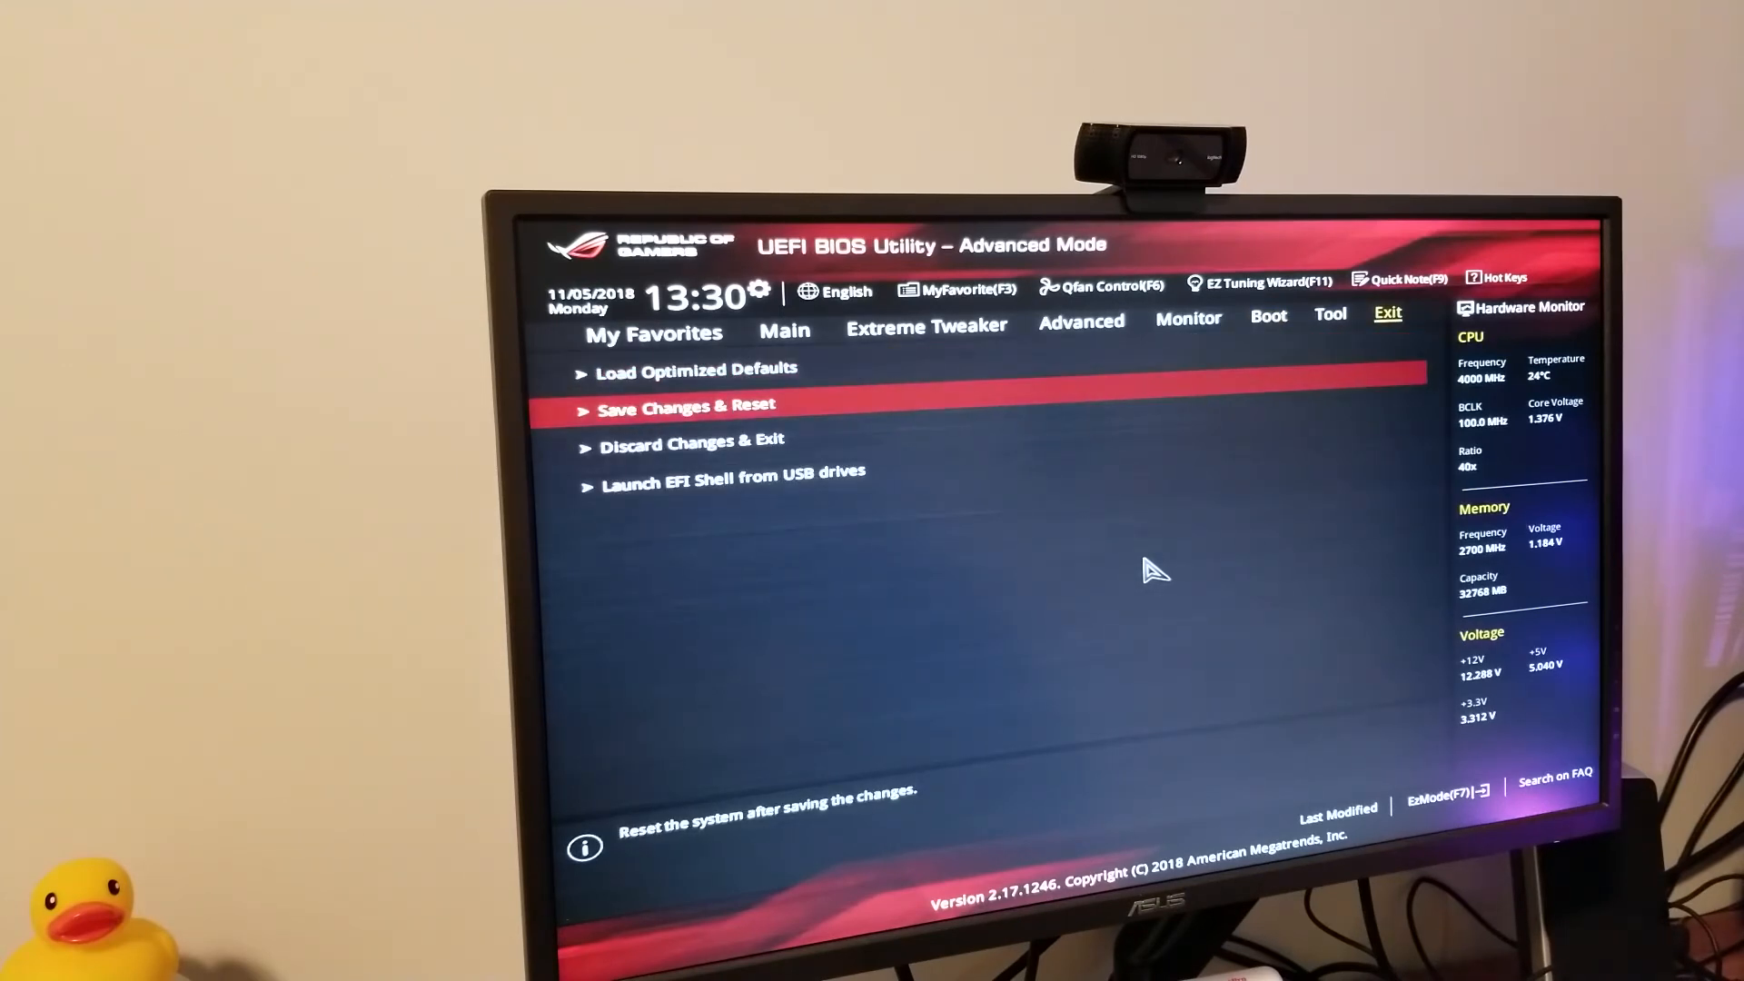
left_click(685, 405)
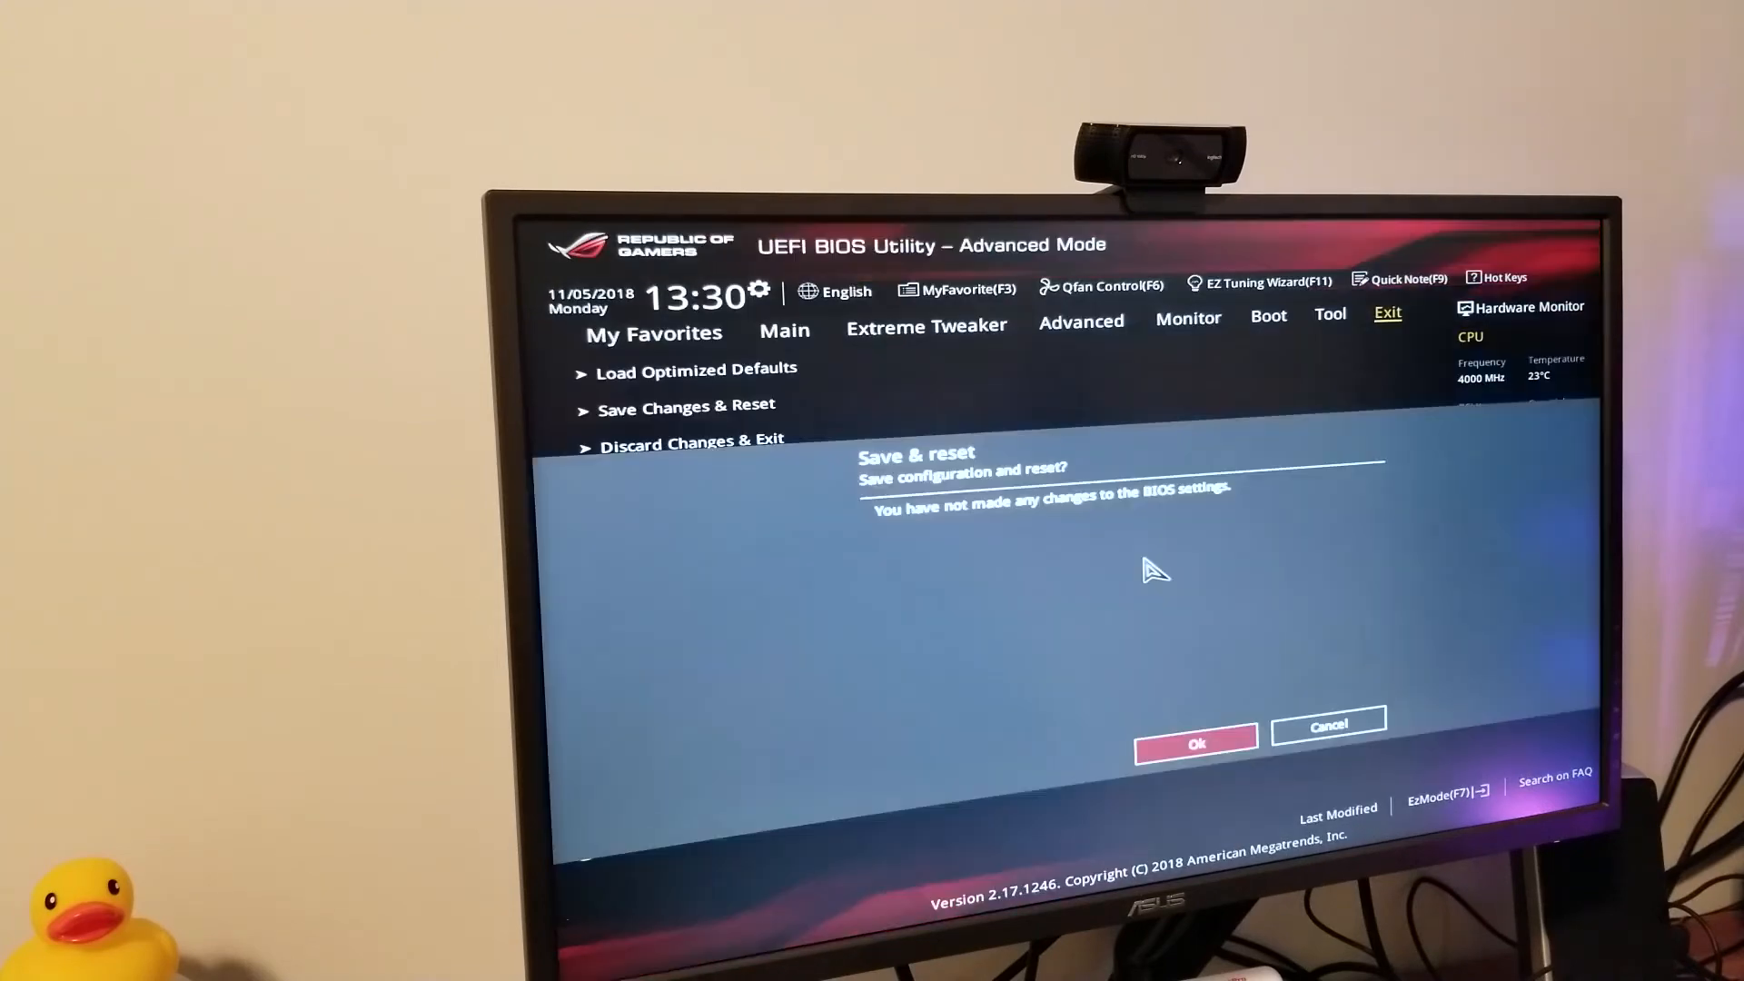
left_click(1196, 743)
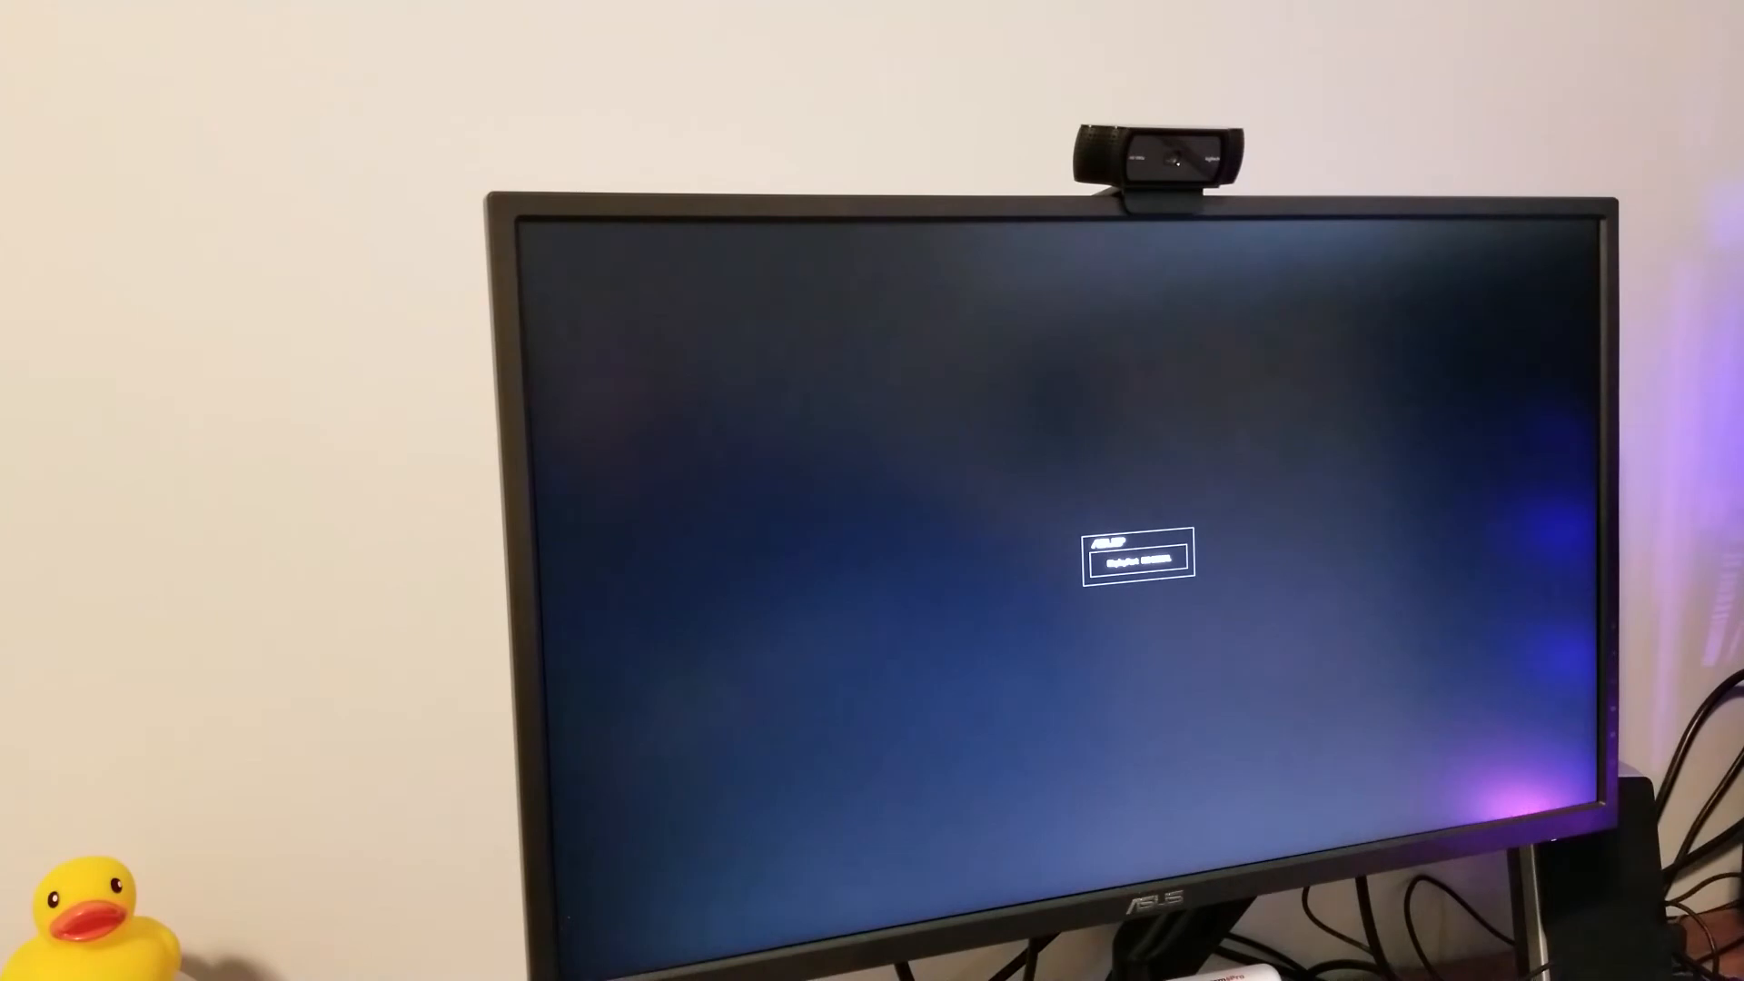